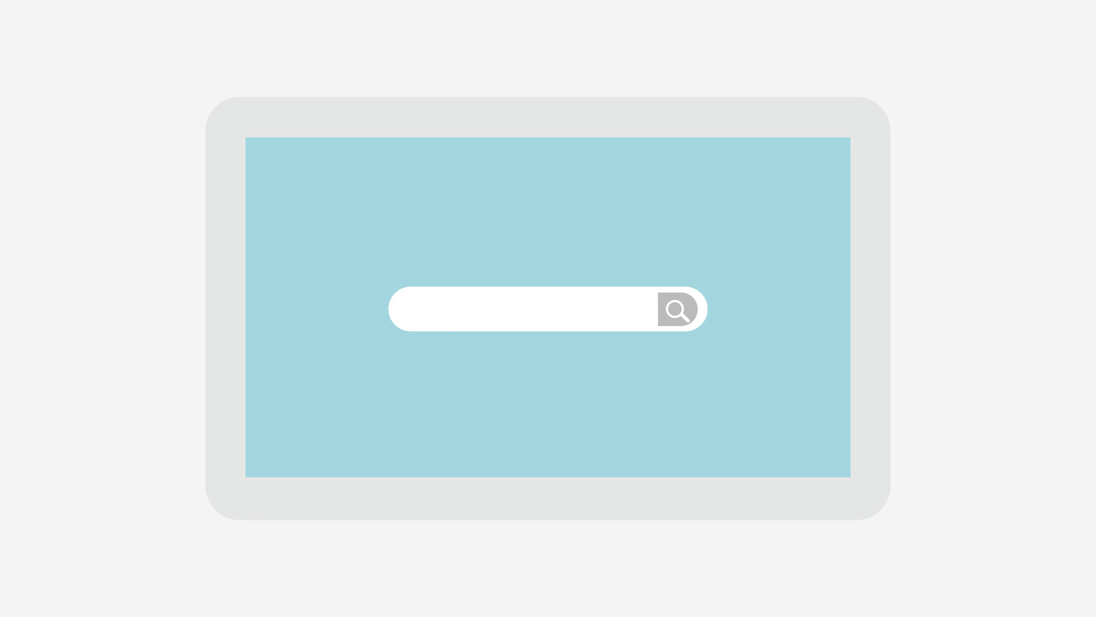
text(Best book store in my city)
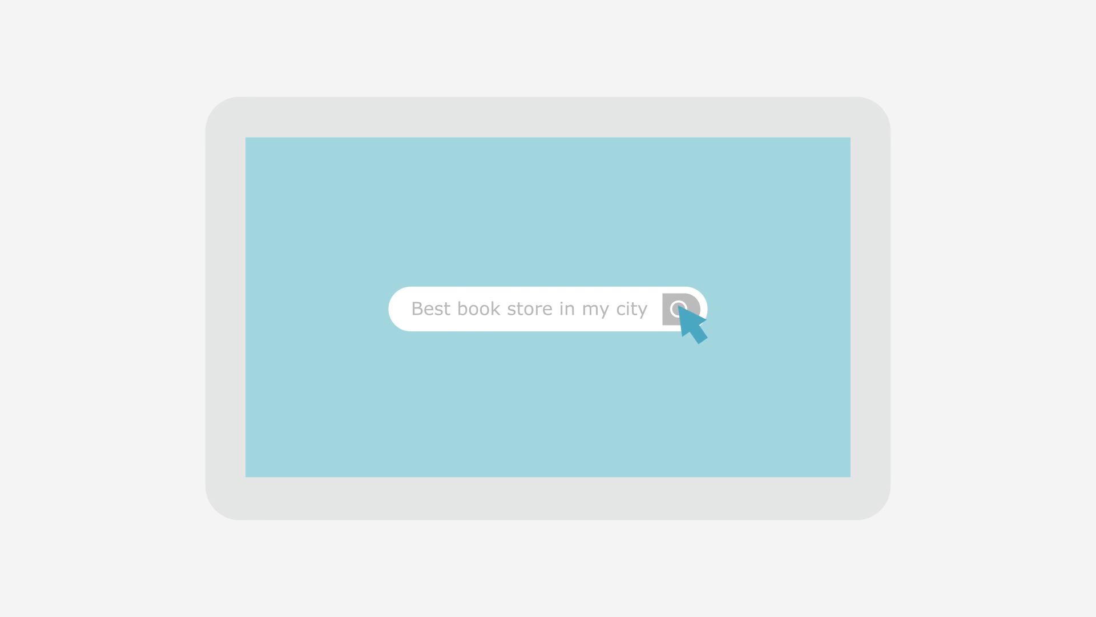
click(682, 309)
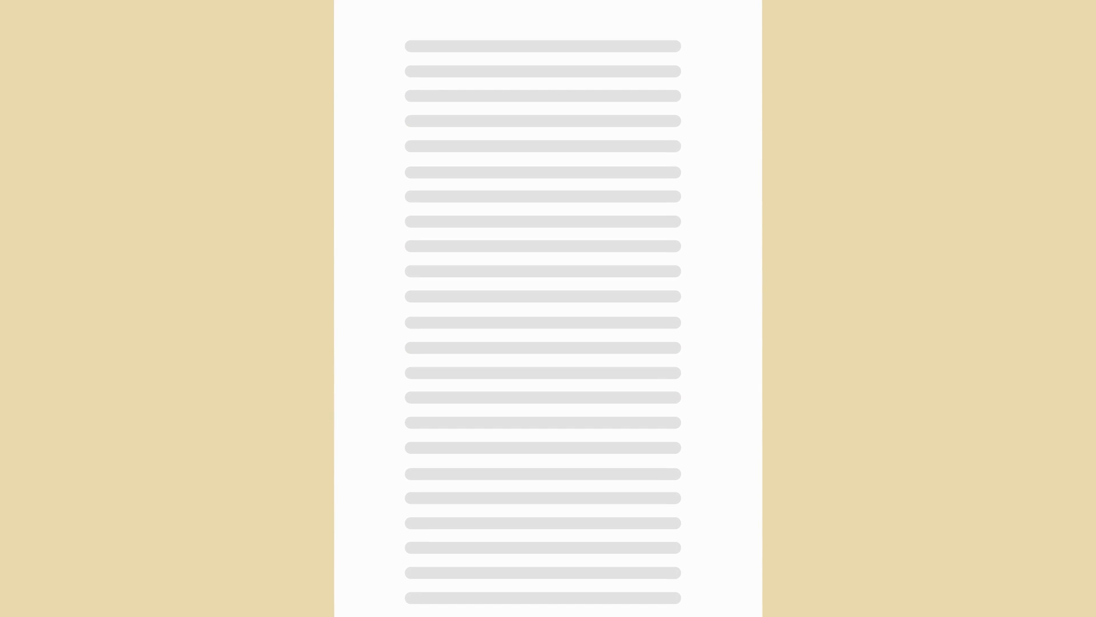
scroll(down, 3)
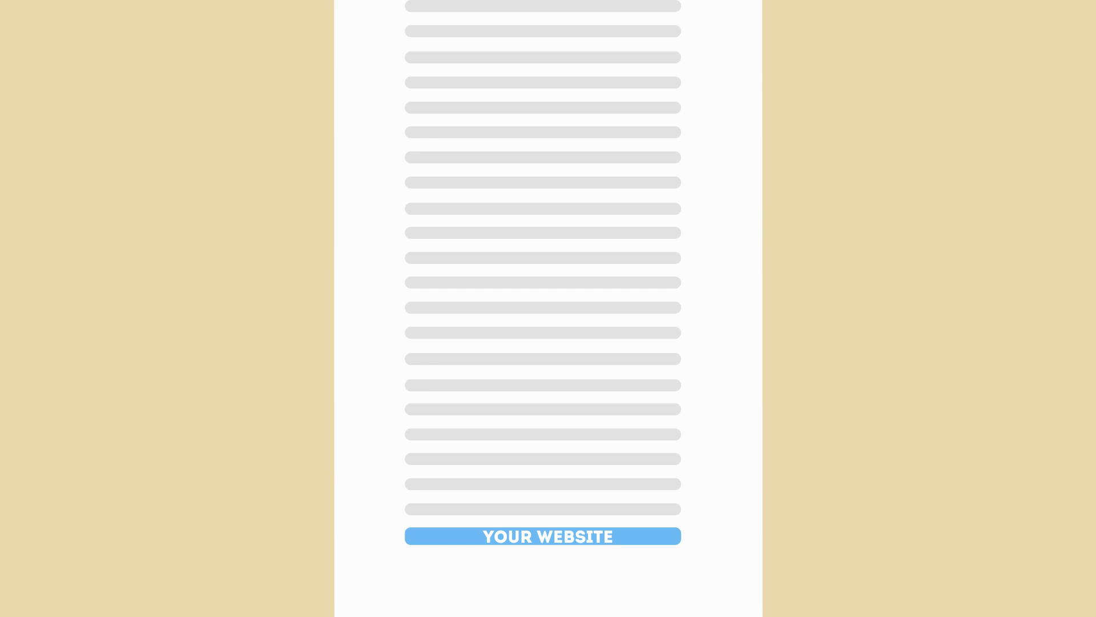